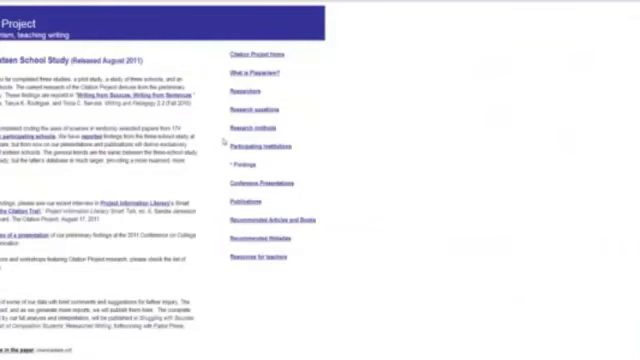
mouse_move(388, 210)
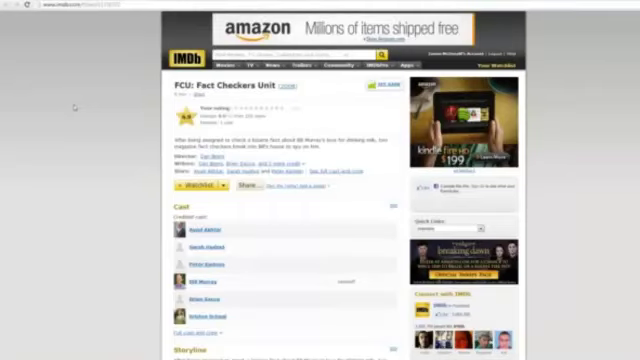
mouse_move(76, 104)
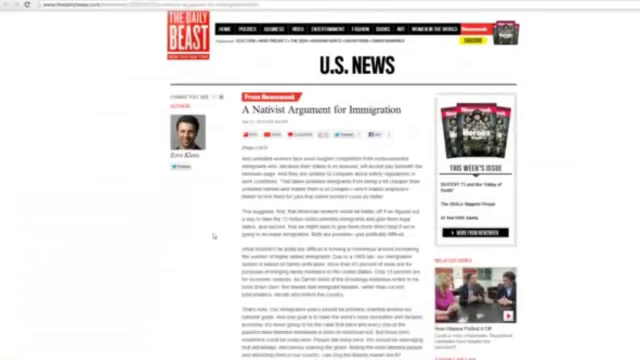
scroll(down, 3)
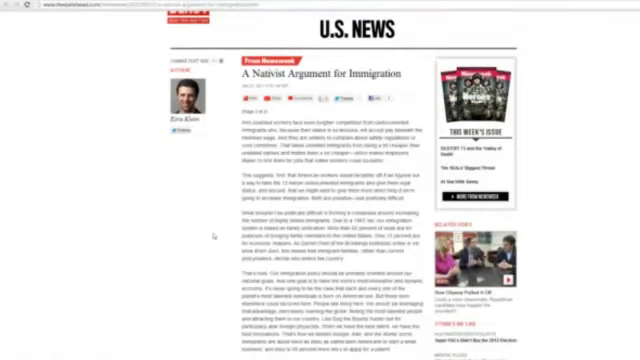
scroll(down, 3)
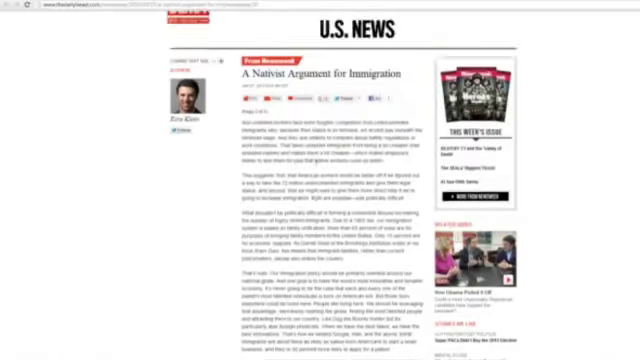
scroll(down, 3)
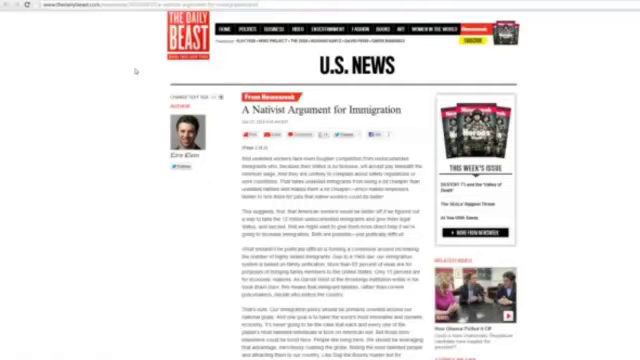
scroll(down, 3)
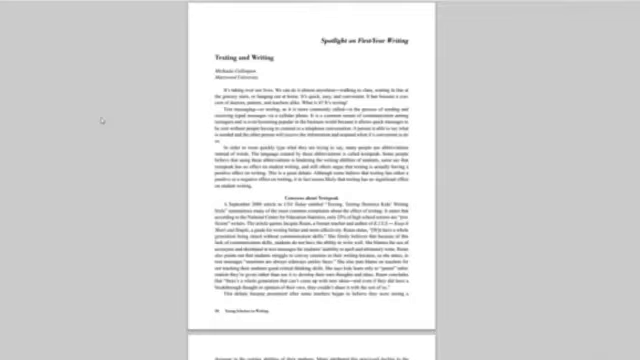
Scroll the "Testing and Writing" PDF down toward its Reform and Methods sections
scroll(down, 3)
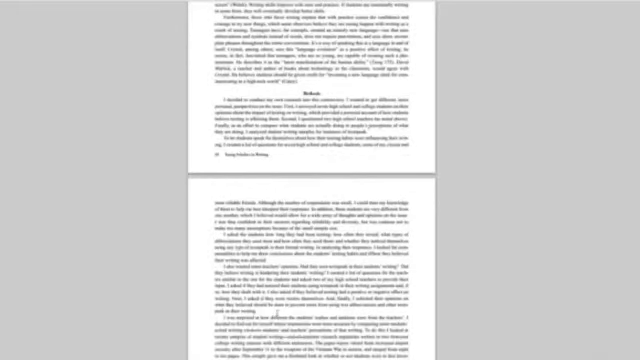
Scroll past the Methods section to the "Discussion of Findings" heading
scroll(down, 3)
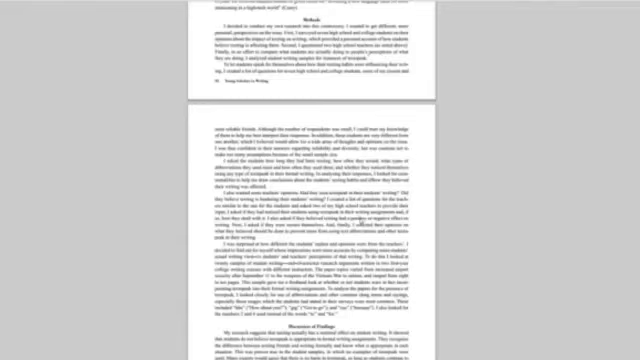
Scroll further into the findings discussion to the next subsection heading
scroll(down, 3)
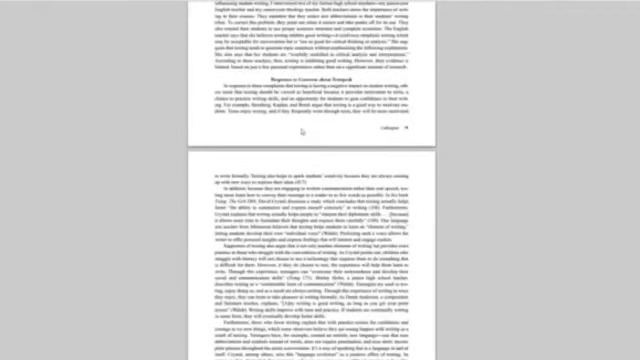
Scroll to the next page of the student-responses discussion
scroll(down, 3)
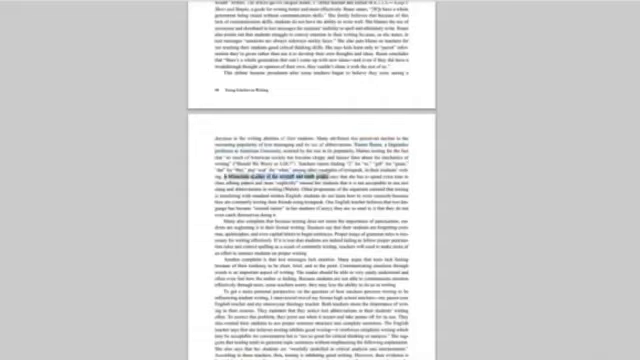
Scroll through the article to the paragraph leading into "Discussion of Findings"
scroll(down, 3)
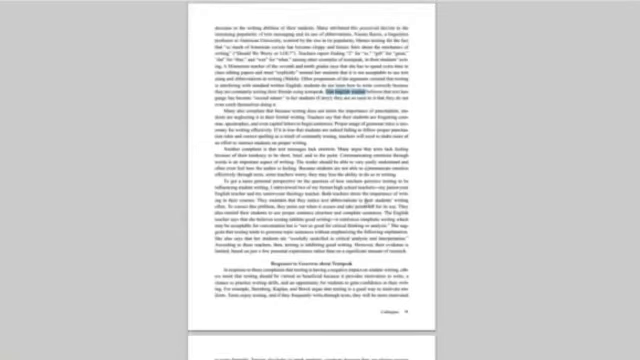
scroll(down, 3)
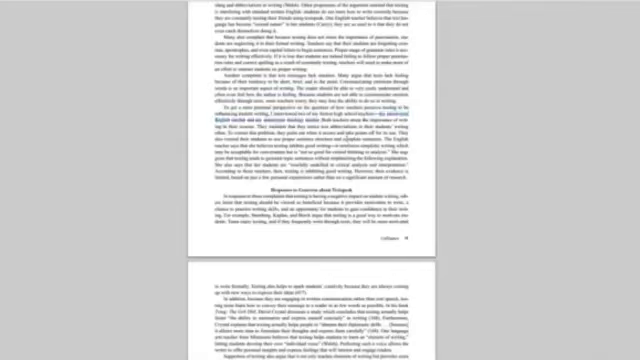
scroll(down, 3)
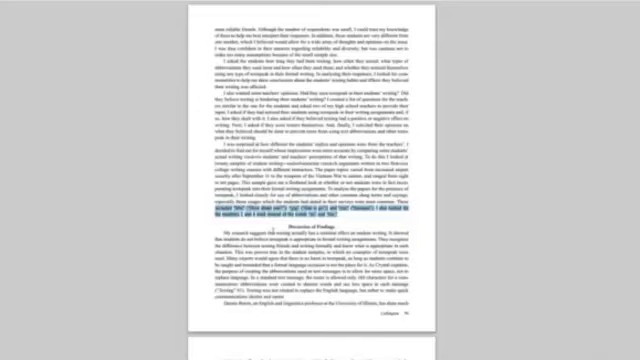
Scroll to the top of the page following the "Discussion of Findings" section
scroll(down, 3)
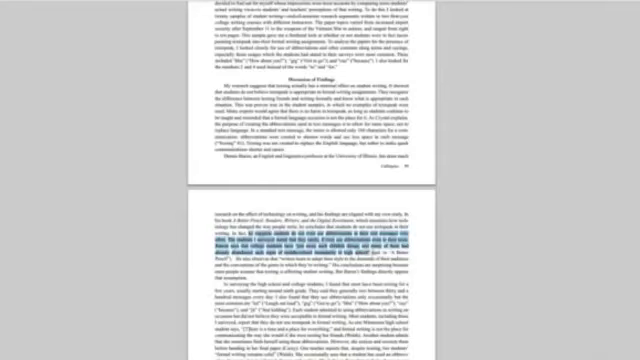
Scroll down to the lower paragraphs of that page of "Testing and Writing"
scroll(down, 3)
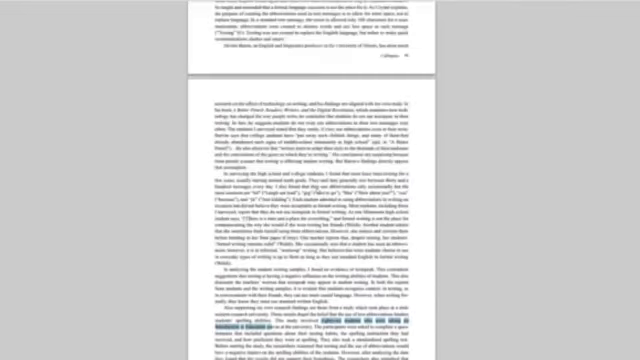
scroll(down, 3)
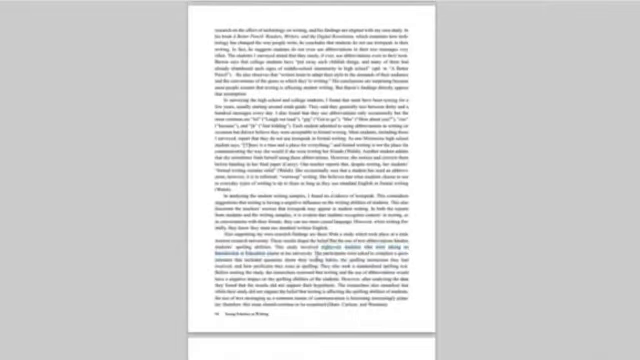
scroll(down, 3)
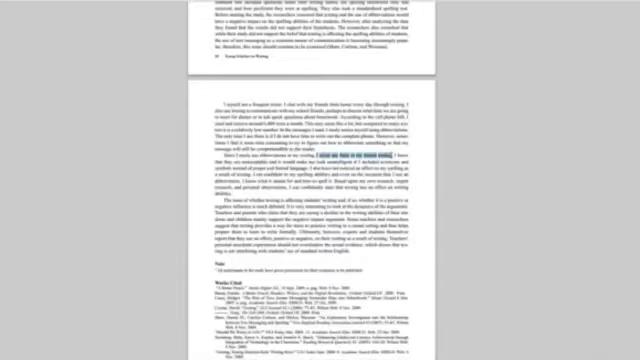
scroll(down, 3)
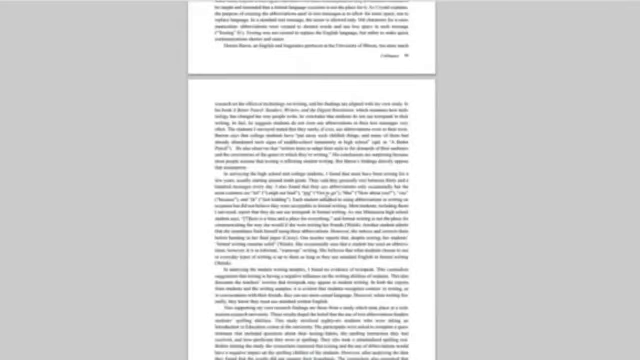
scroll(down, 3)
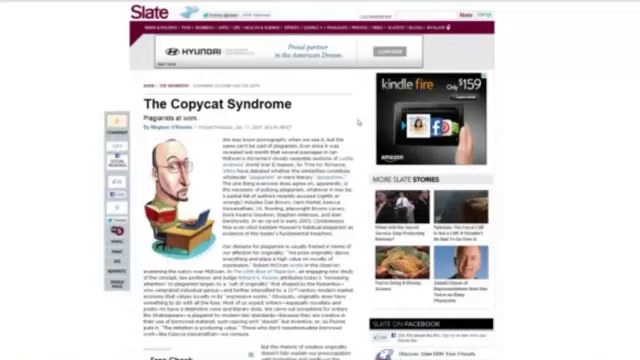
Scroll Slate's "The Copycat Syndrome" down to its closing paragraphs and end-of-article section
scroll(down, 3)
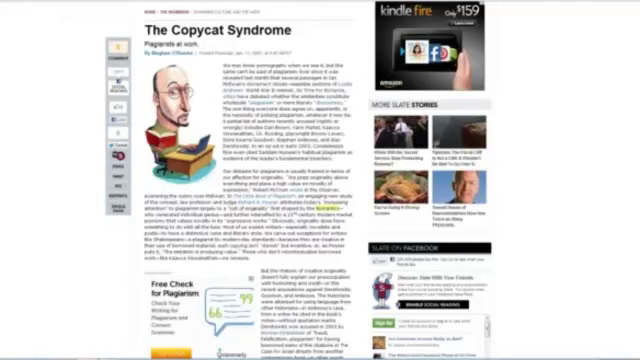
scroll(down, 3)
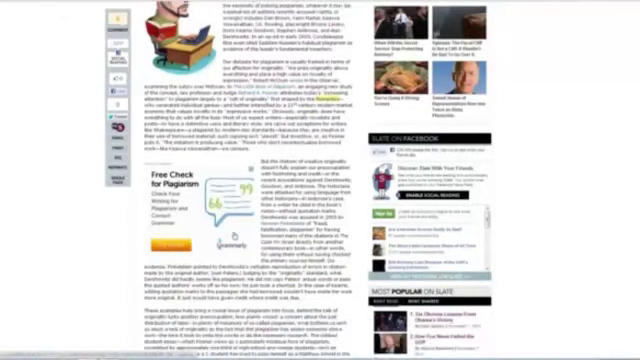
scroll(down, 3)
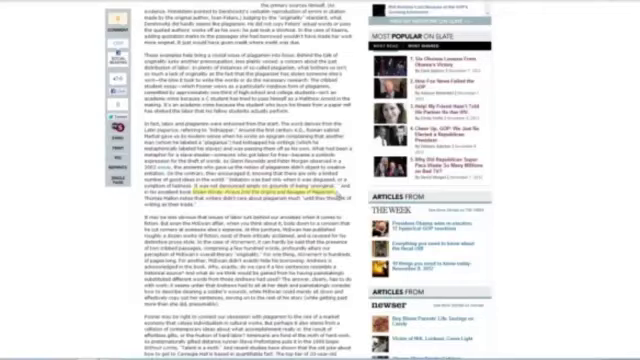
mouse_move(338, 194)
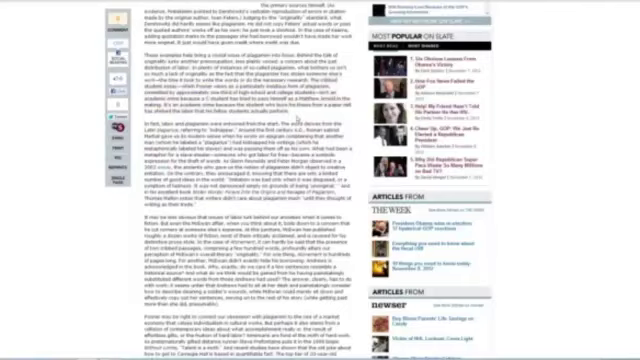
scroll(down, 3)
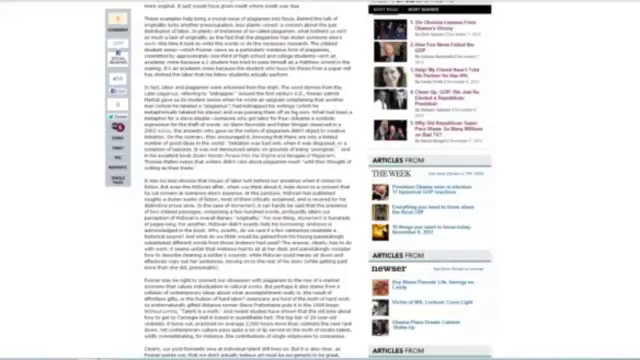
scroll(down, 3)
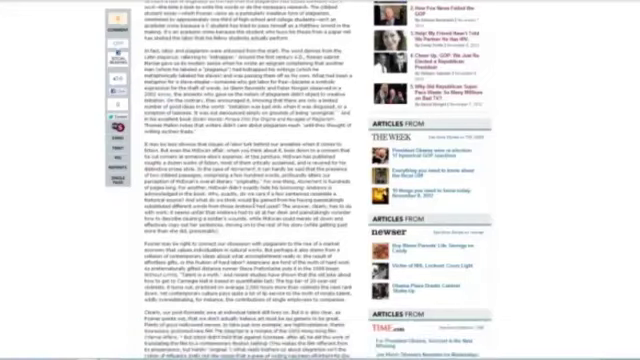
scroll(down, 3)
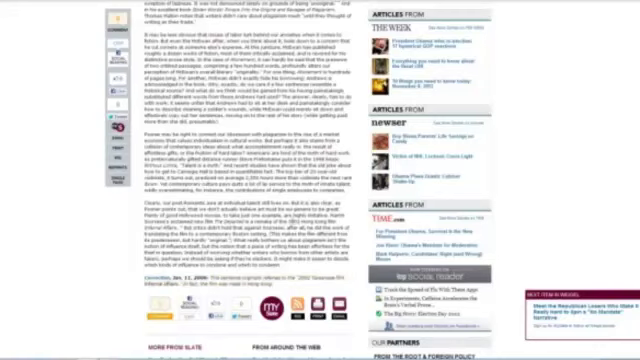
Return to the earlier paragraphs of "The Copycat Syndrome" beside the plagiarism-checker ad
double_click(300, 214)
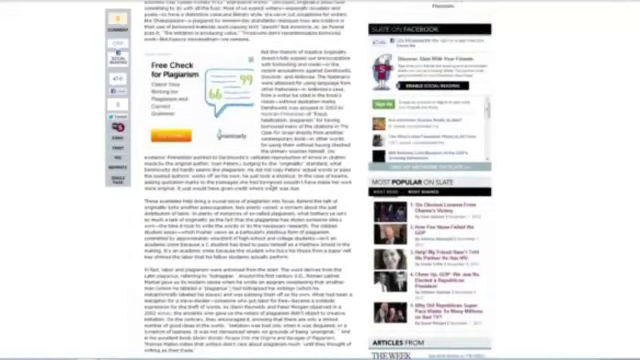
Scroll down through this part of the plagiarism article's paragraphs
scroll(down, 3)
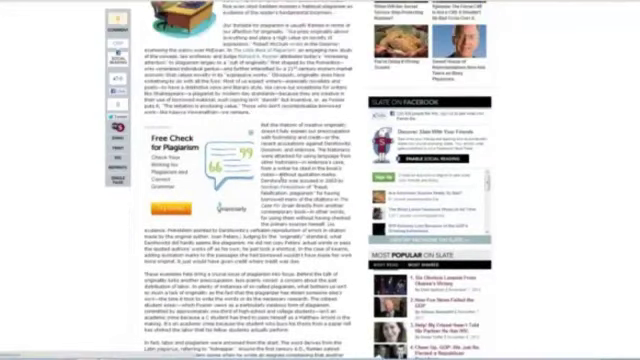
scroll(down, 3)
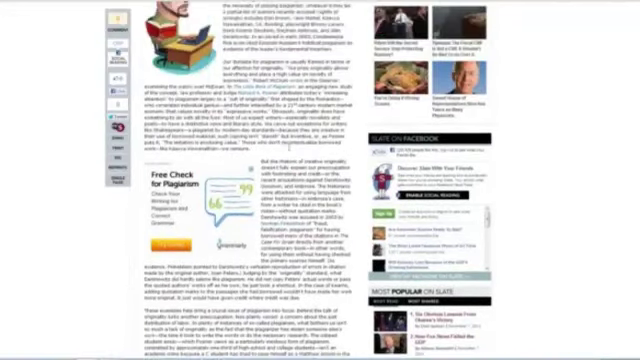
scroll(down, 3)
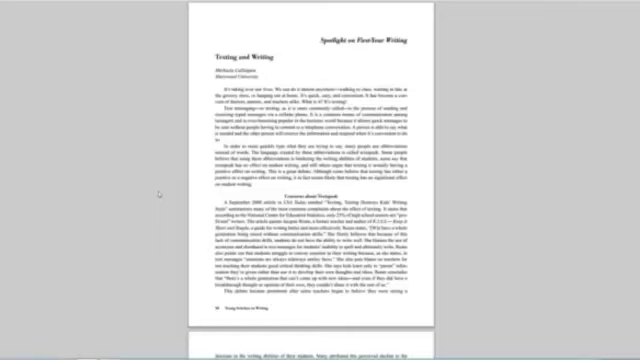
Scroll through the later pages of 'Testing and Writing' past its Works Cited list
scroll(down, 3)
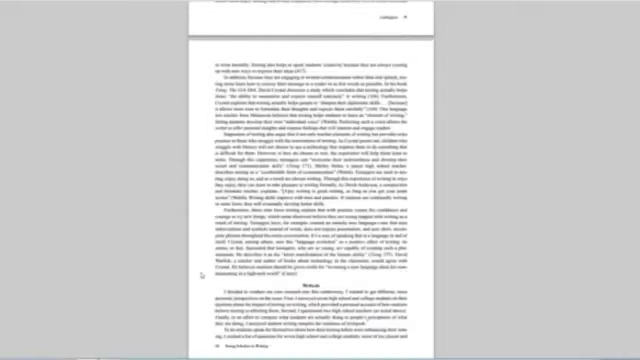
scroll(down, 3)
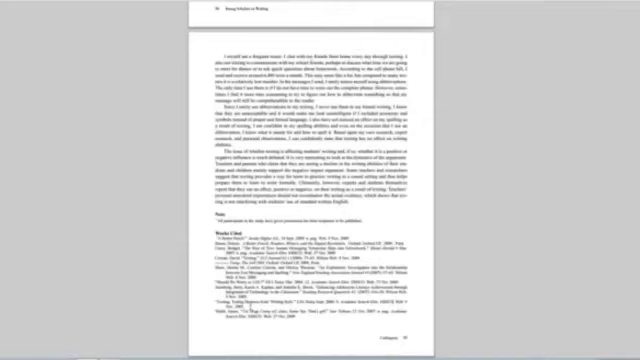
scroll(down, 3)
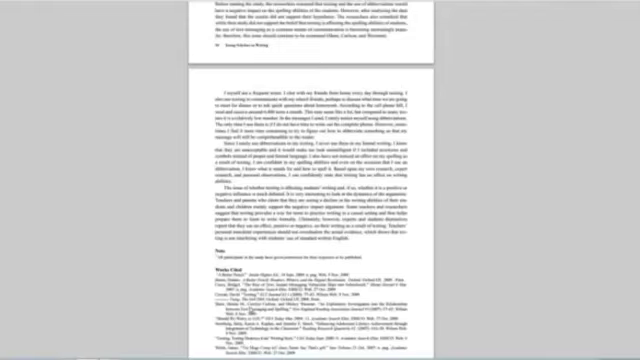
scroll(down, 3)
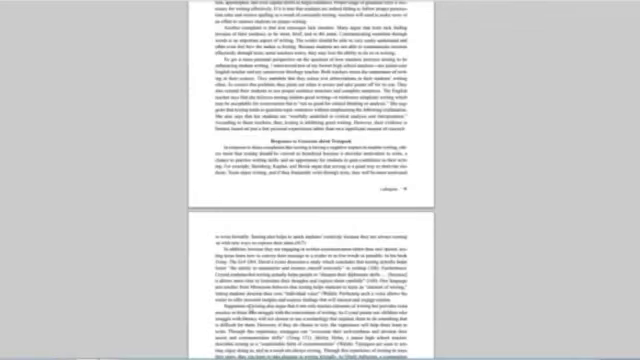